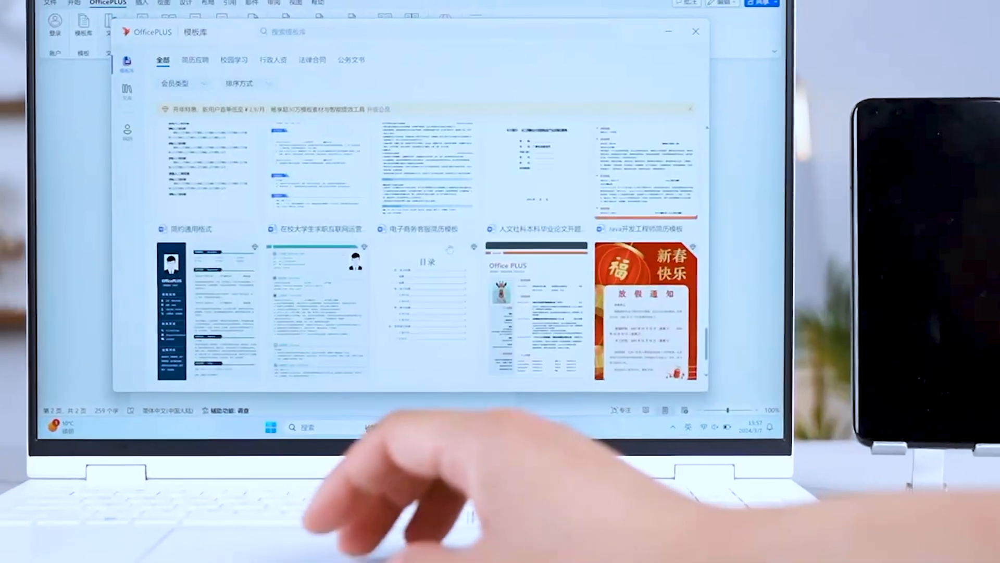
pyautogui.scroll(-3)
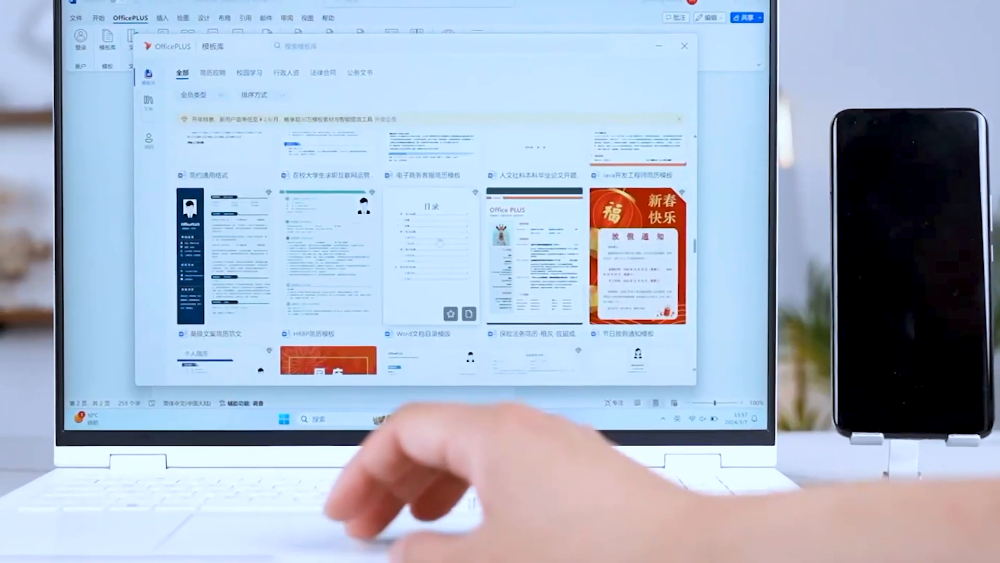